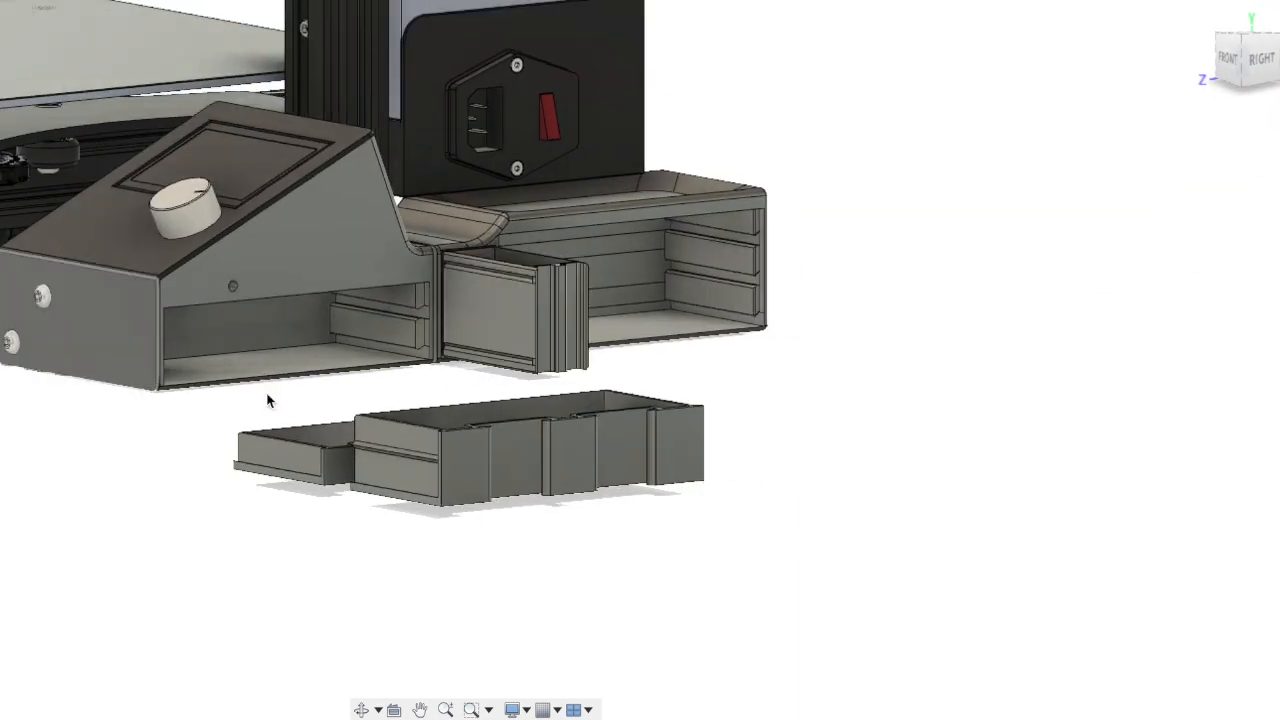
Step: Orbit to a top-down view looking into the enclosure's open drawer compartments
drag(270, 400, 947, 545)
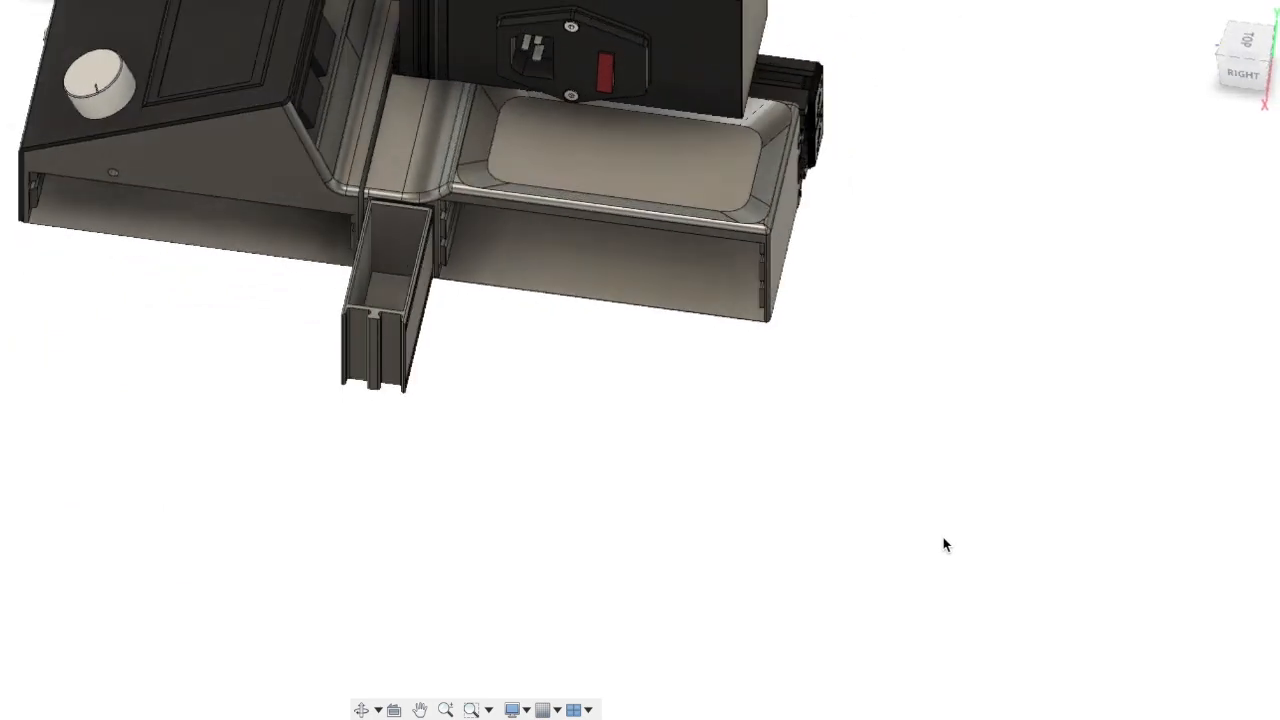